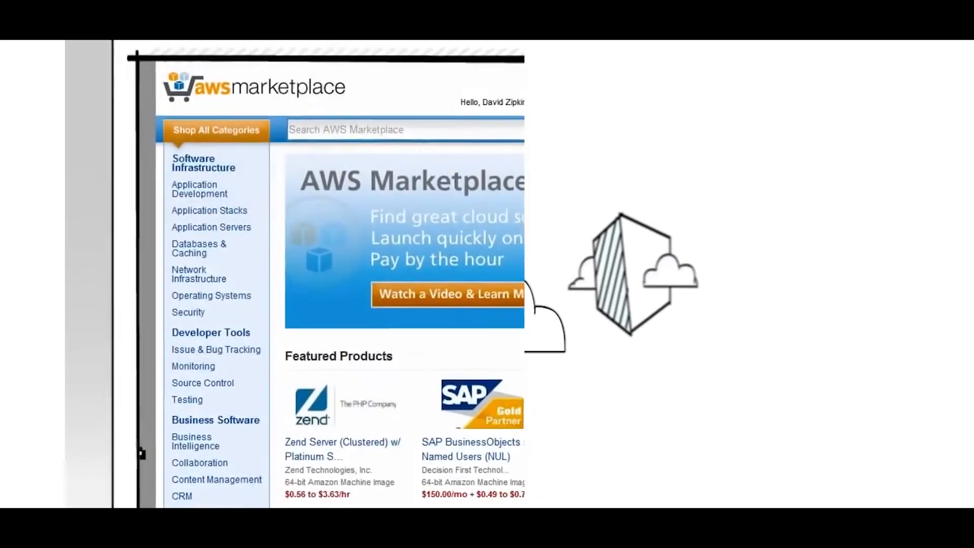
Reach the Launch on EC2 page for Zend Server (Clustered) w/ Platinum Support from its product page.
click(343, 448)
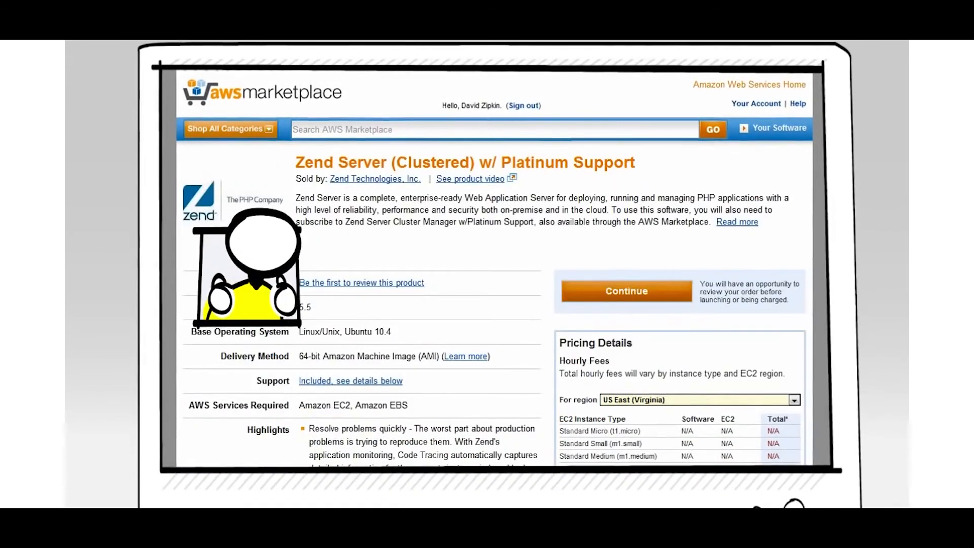
click(626, 290)
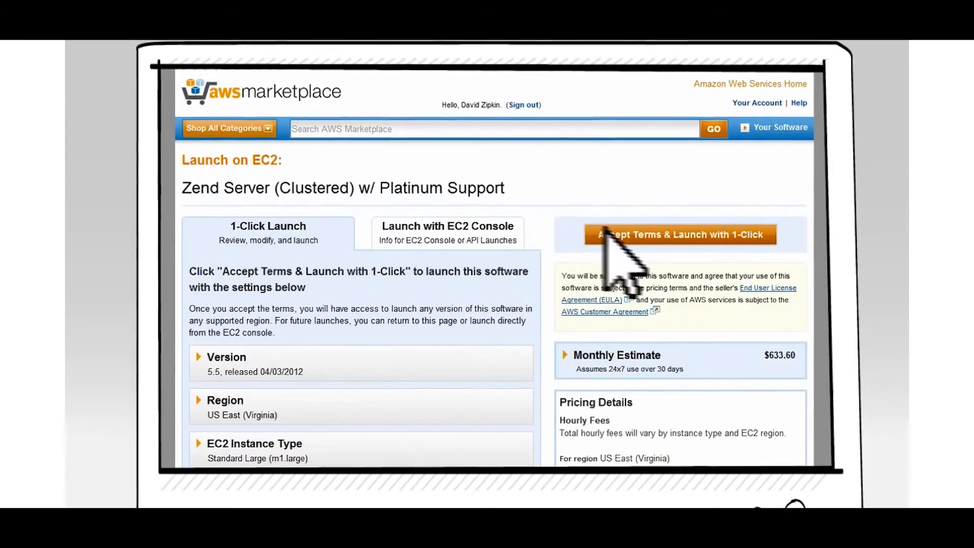
Accept the terms and launch Zend Server with 1-Click, starting deployment on EC2.
click(679, 234)
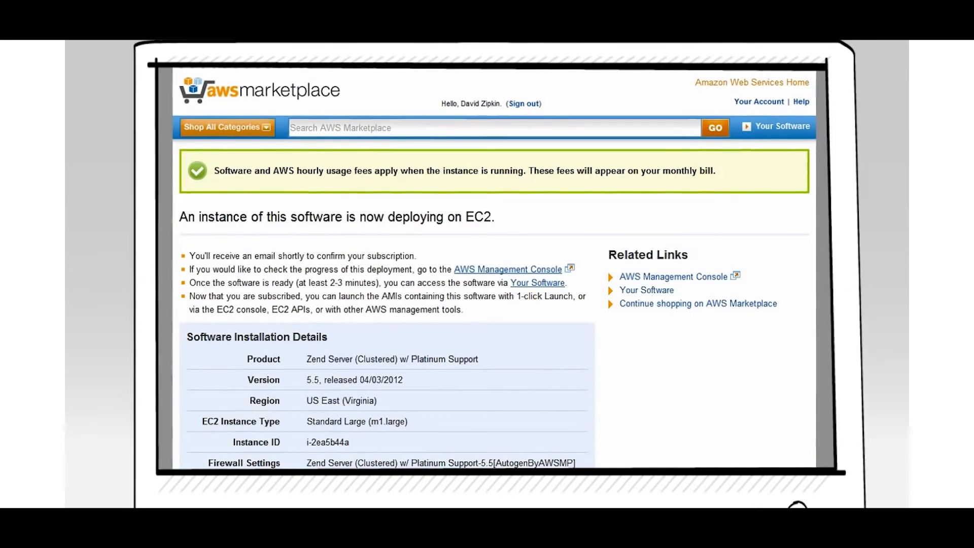
View the EC2 Instances list showing two m1.large instances running with 2/2 checks passed.
click(507, 269)
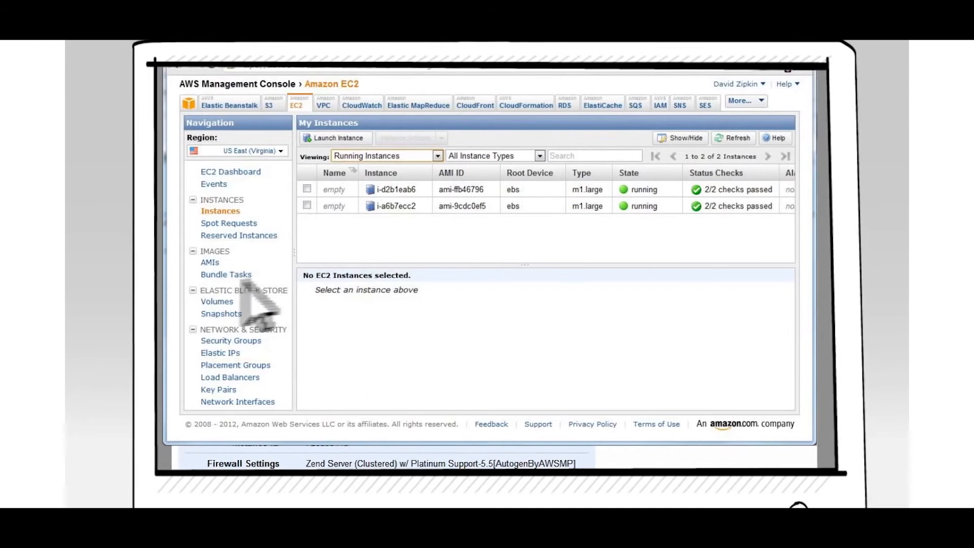
mouse_move(621, 255)
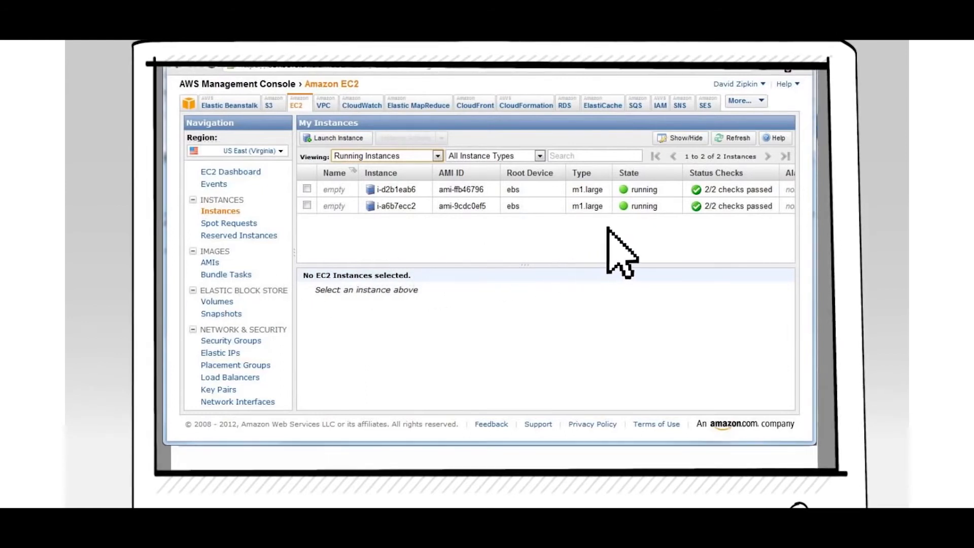